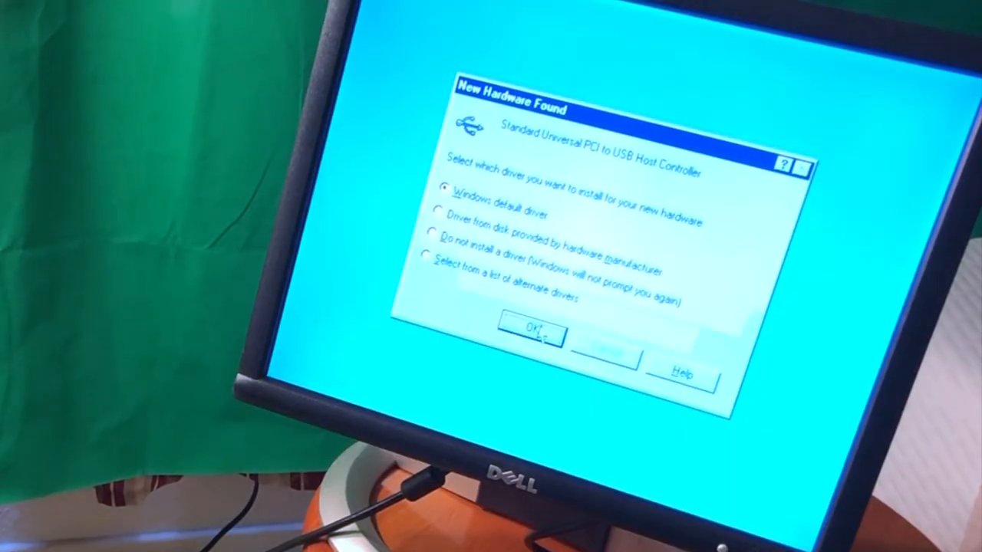
Choose a driver option for the USB host controller and confirm it
click(529, 331)
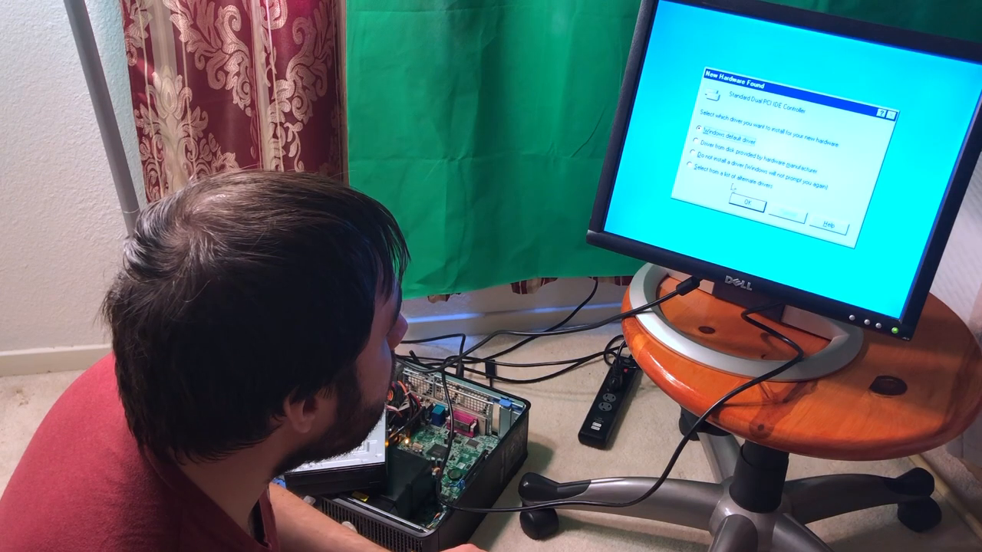
click(692, 162)
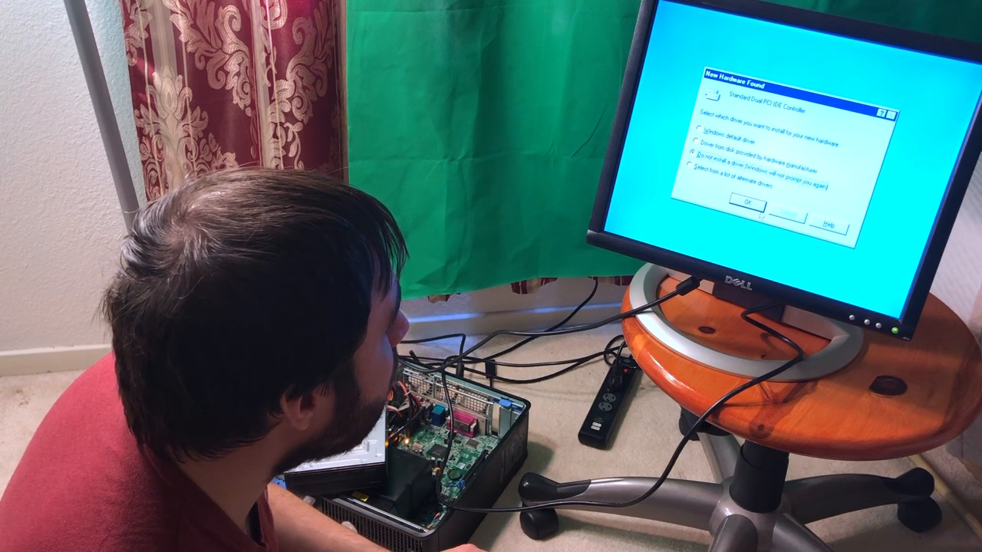
click(747, 201)
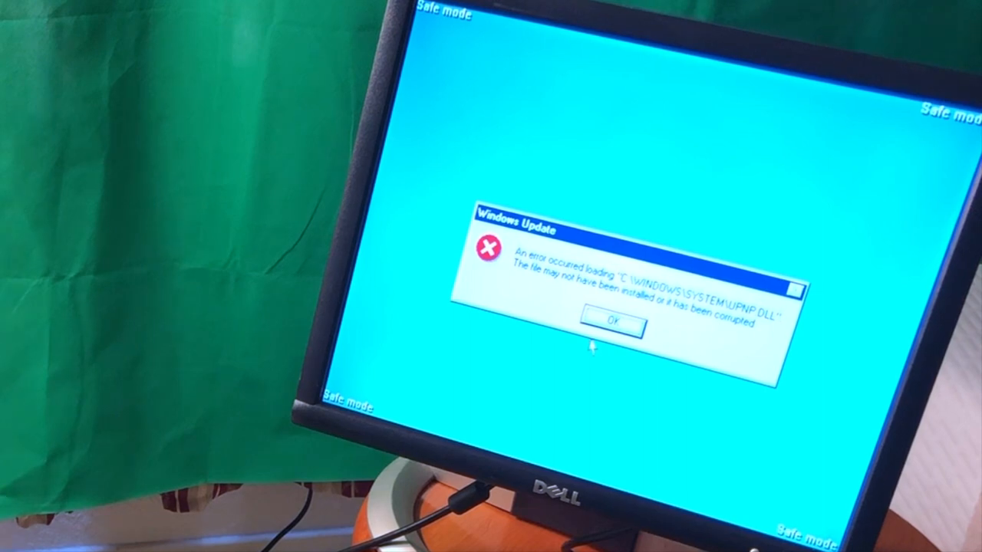
Dismiss the UPNP.DLL loading error to reach the Safe Mode desktop
click(608, 322)
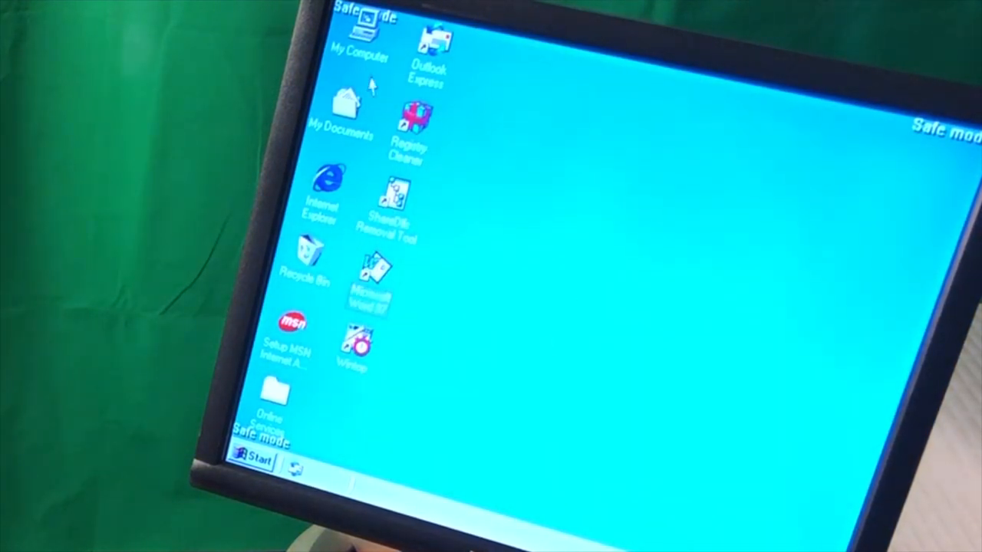
mouse_move(245, 417)
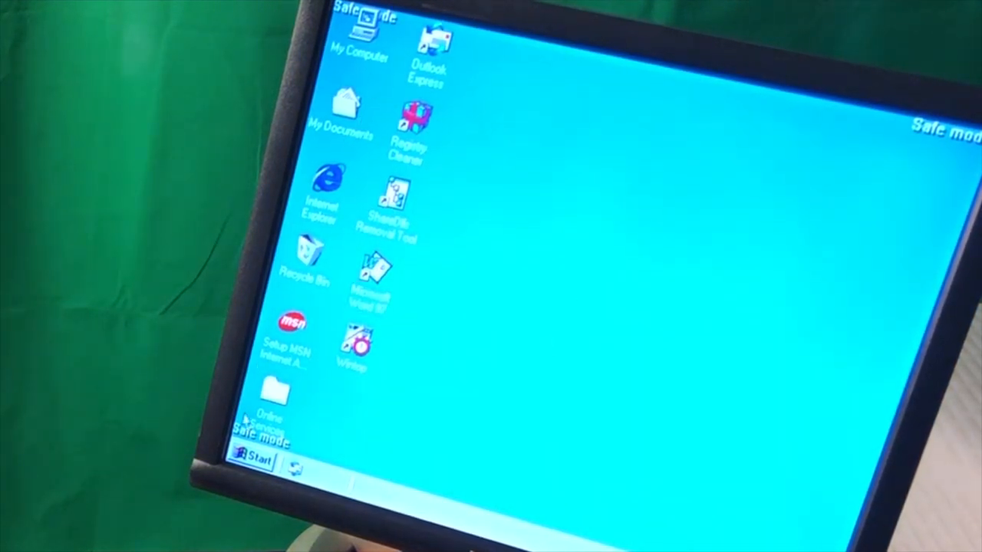
Check Display Properties Settings at 640 by 480, close it, and bring up My Computer
click(249, 459)
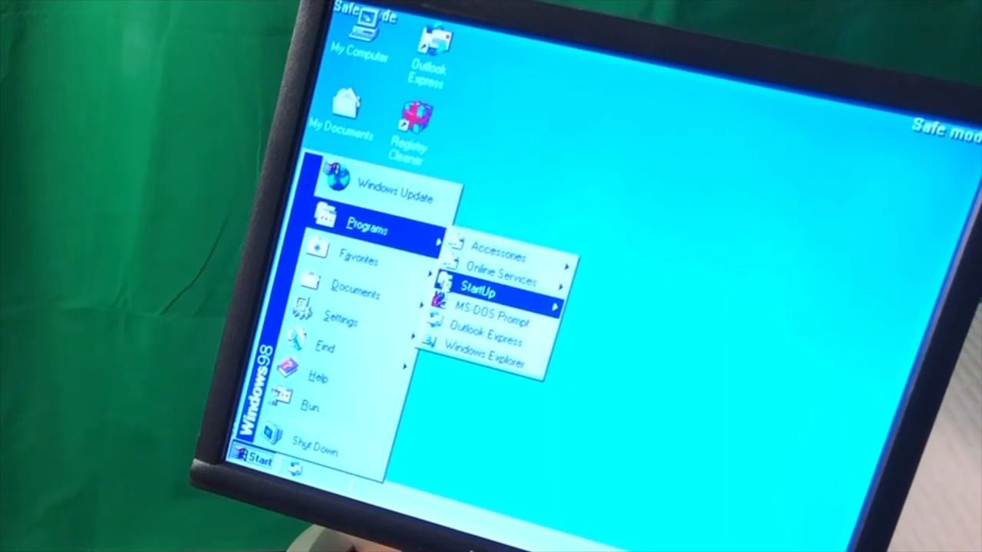
mouse_move(504, 274)
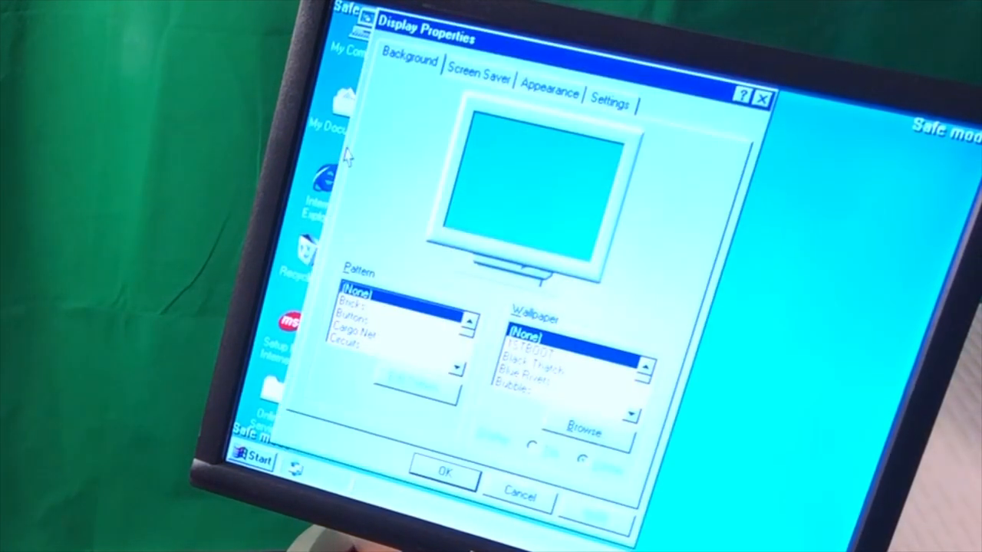
click(611, 101)
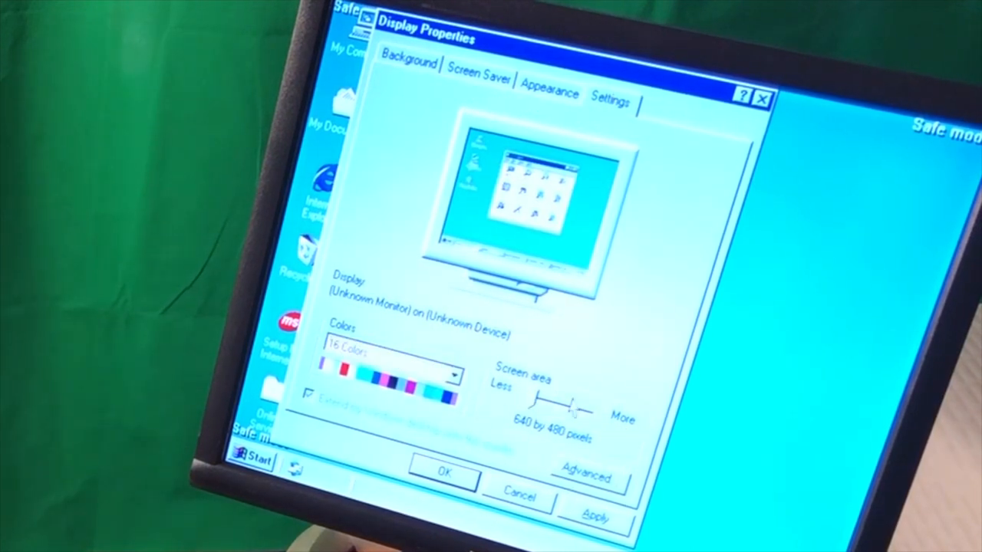
click(386, 351)
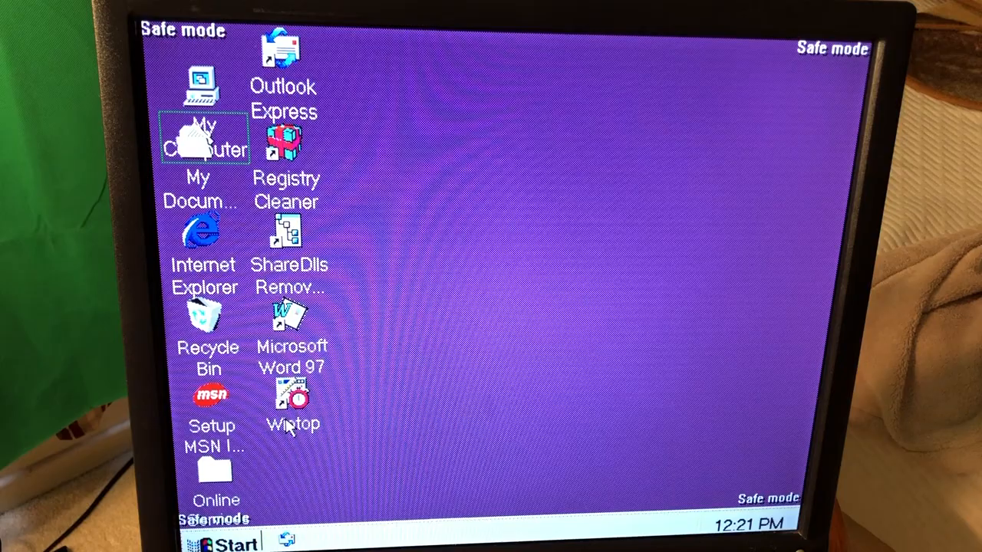
double_click(292, 396)
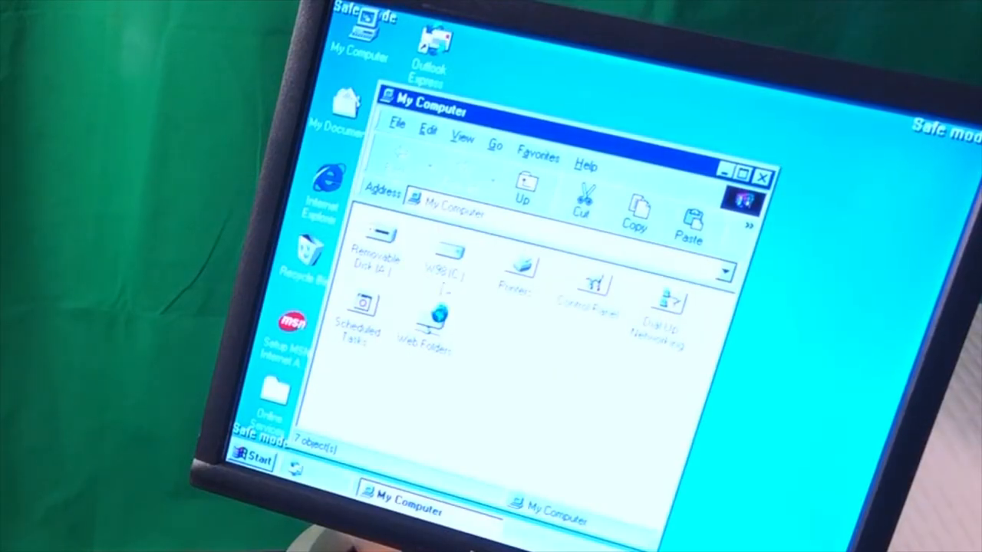
Look into the C: drive, then launch MS-DOS Prompt from Start > Programs
double_click(448, 264)
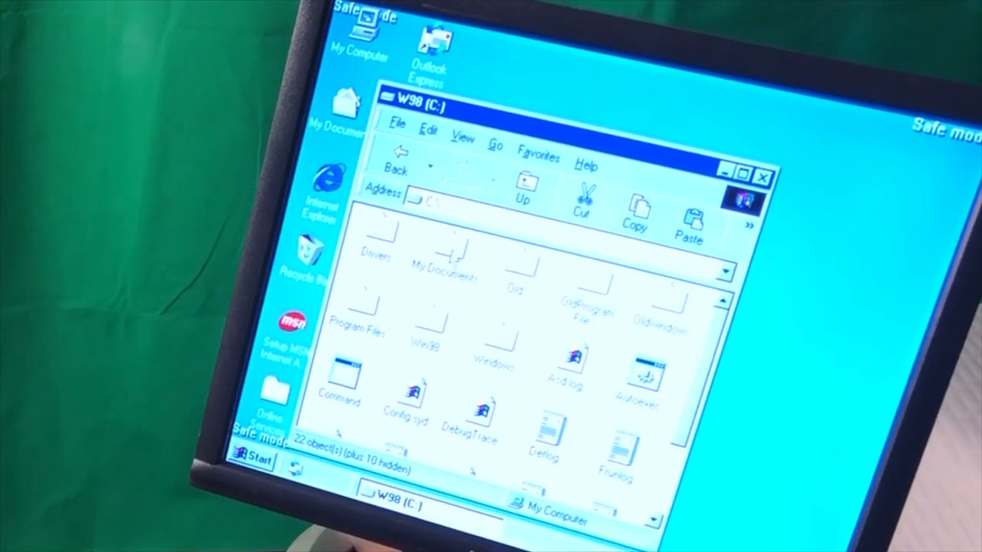
click(762, 175)
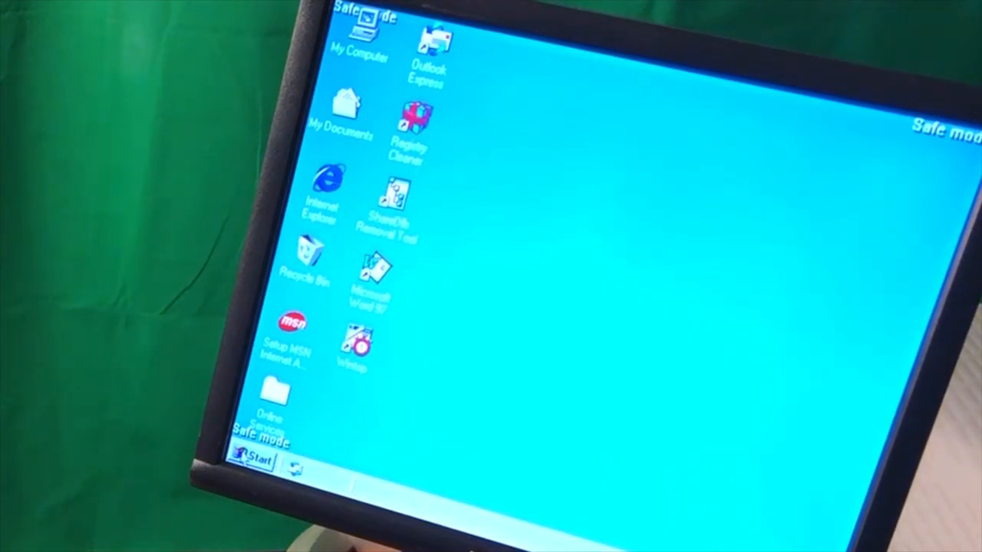
click(249, 460)
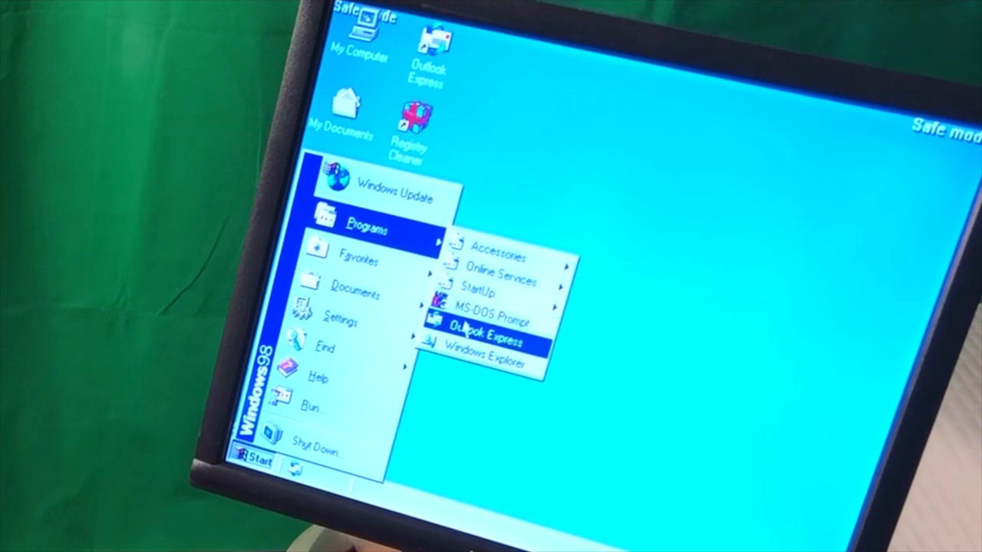
mouse_move(483, 320)
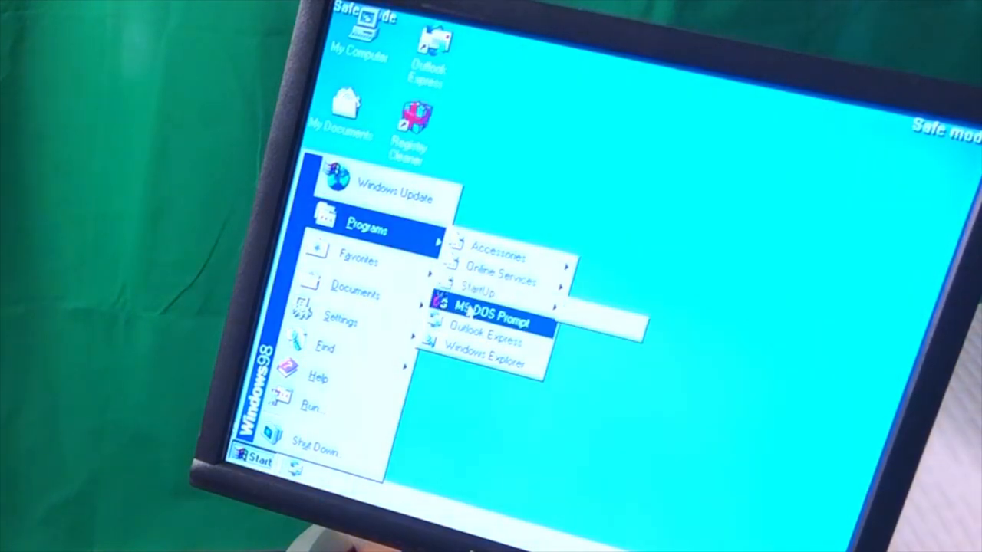
click(483, 321)
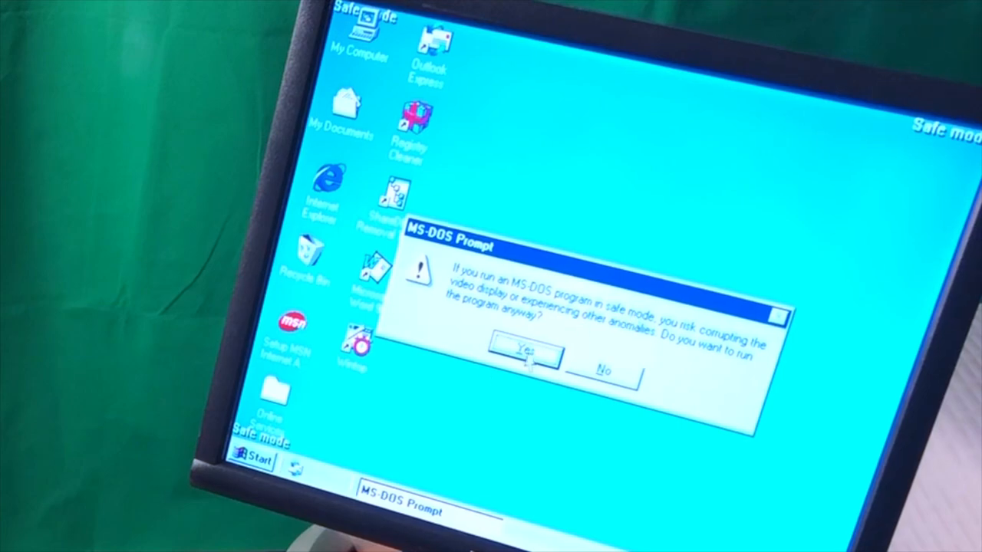
Run the MS-DOS Prompt despite the Safe Mode warning, then close it
click(521, 359)
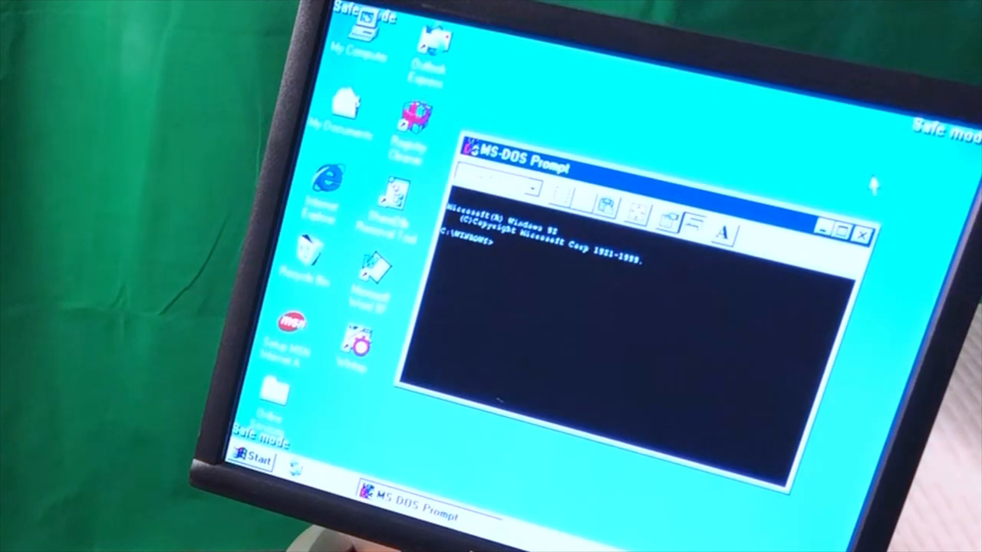
click(860, 235)
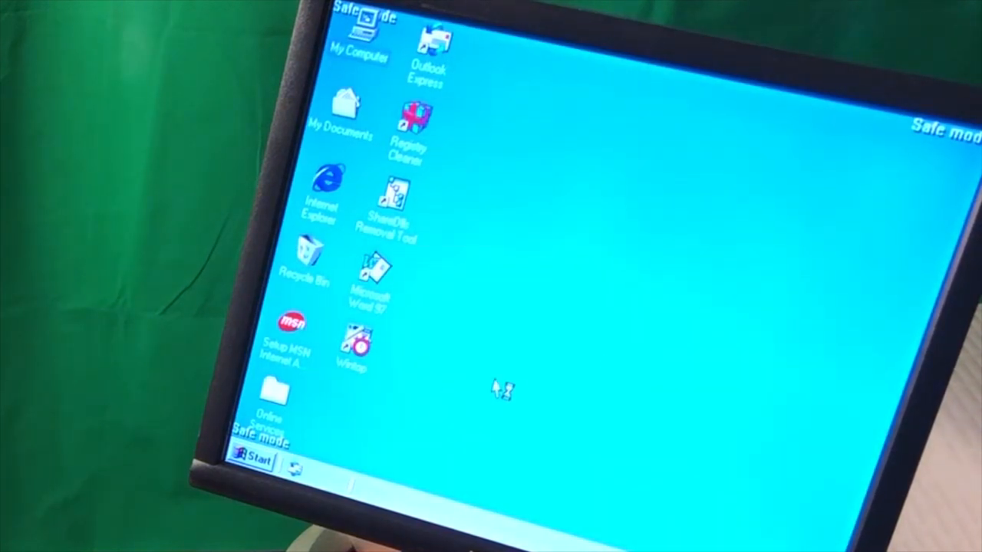
mouse_move(637, 218)
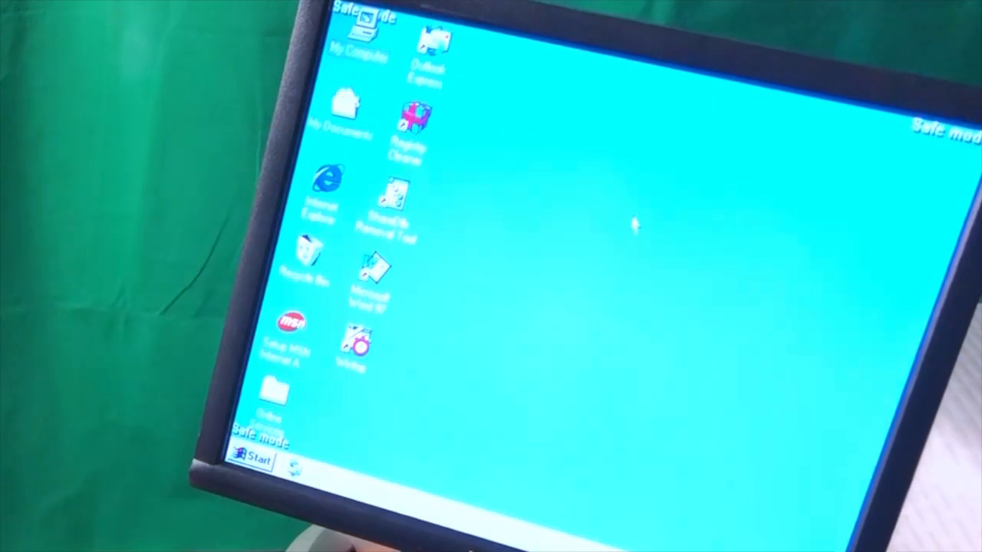
Browse My Computer into the C: drive, then pick a colour scheme in Display Properties Appearance
double_click(356, 34)
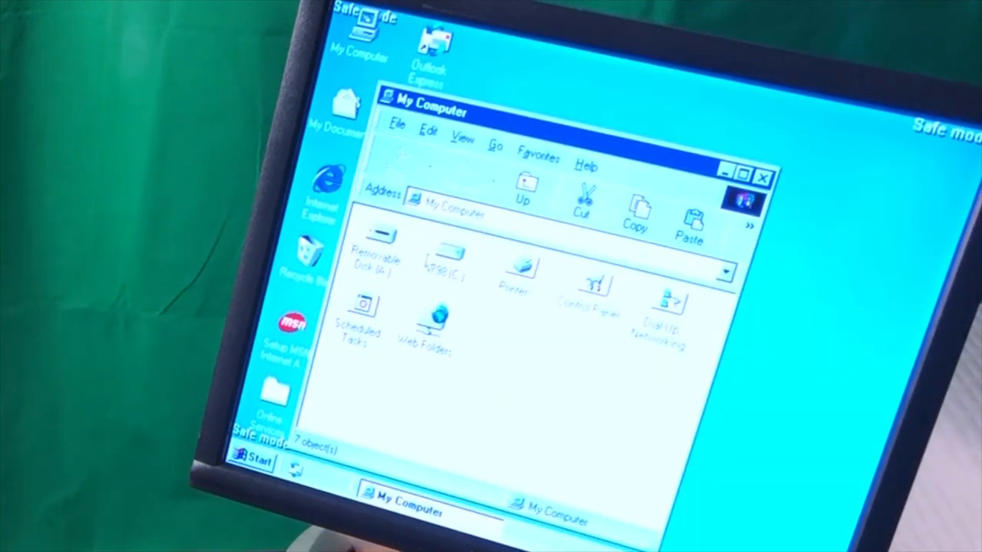
double_click(444, 264)
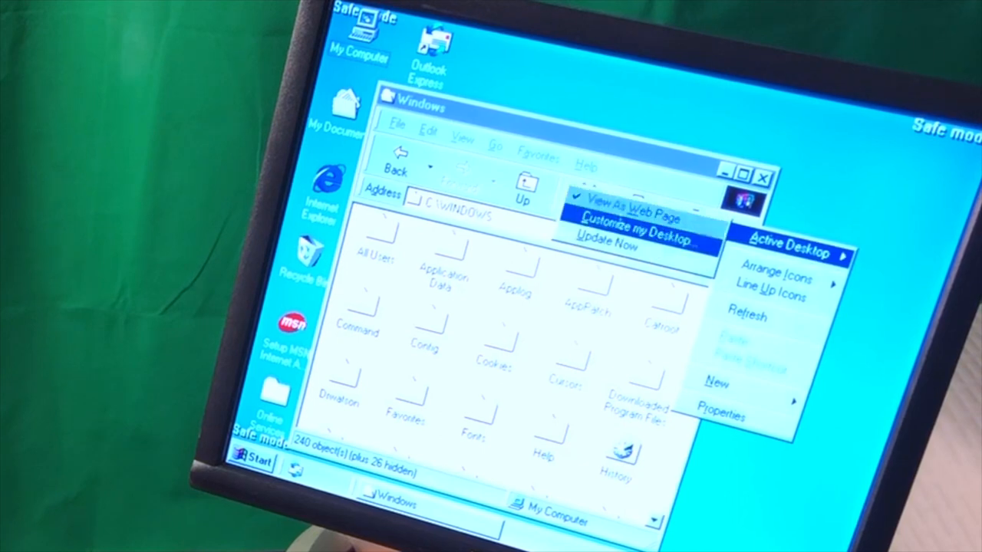
click(623, 213)
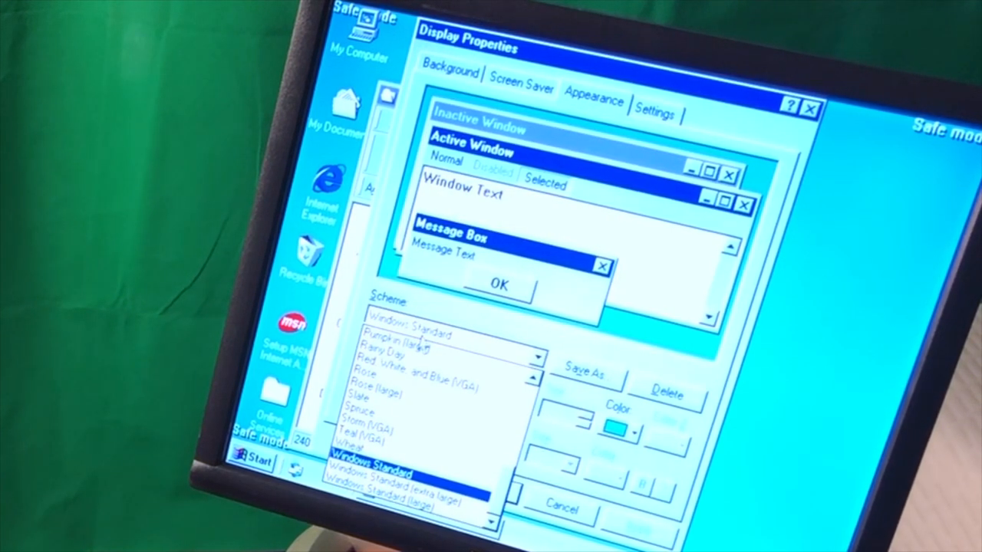
click(405, 340)
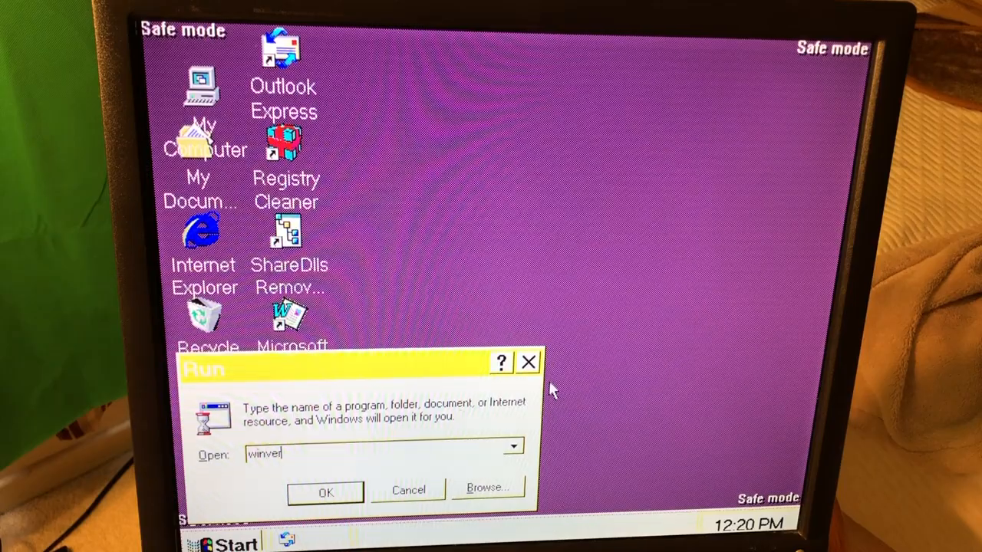
Run sfc from the Run dialog and start scanning for altered system files
click(326, 491)
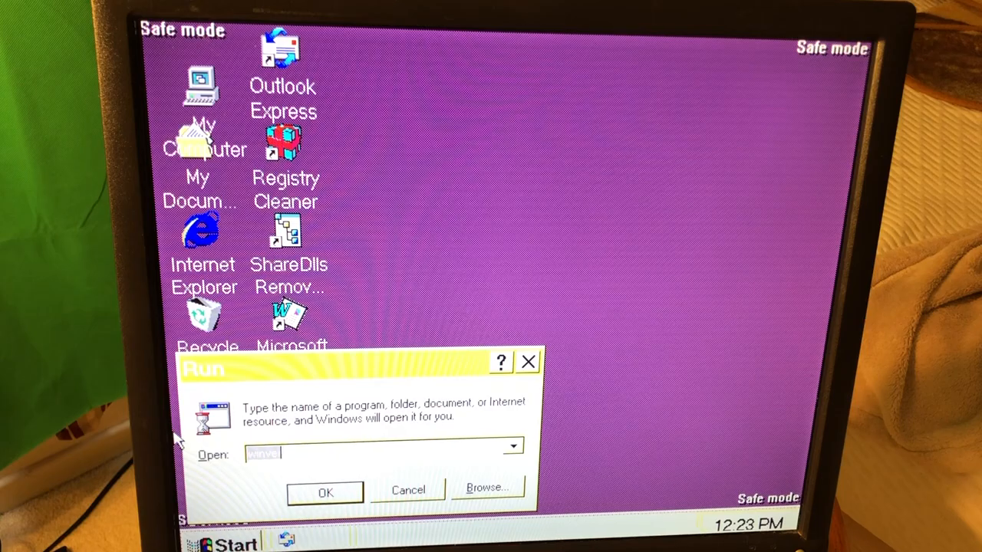
click(325, 491)
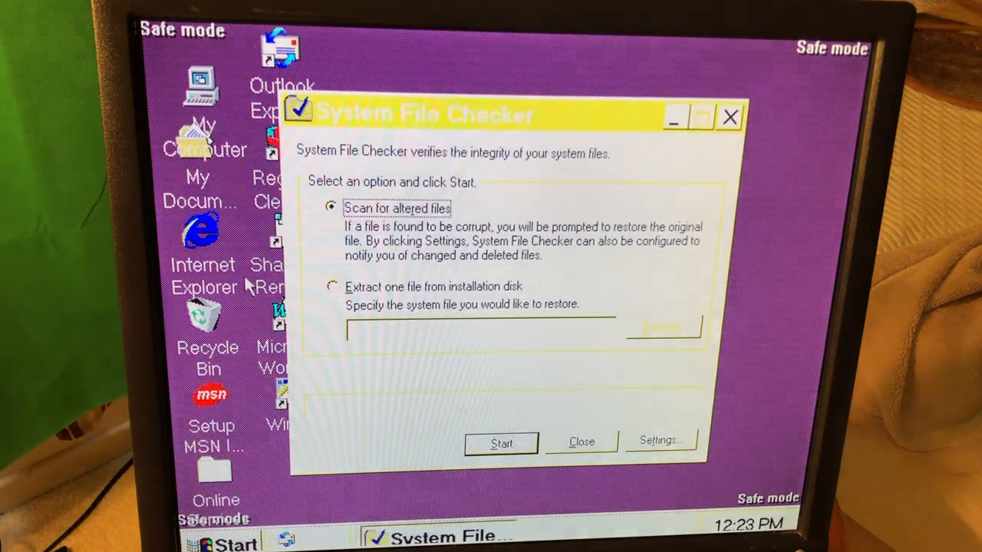
click(500, 443)
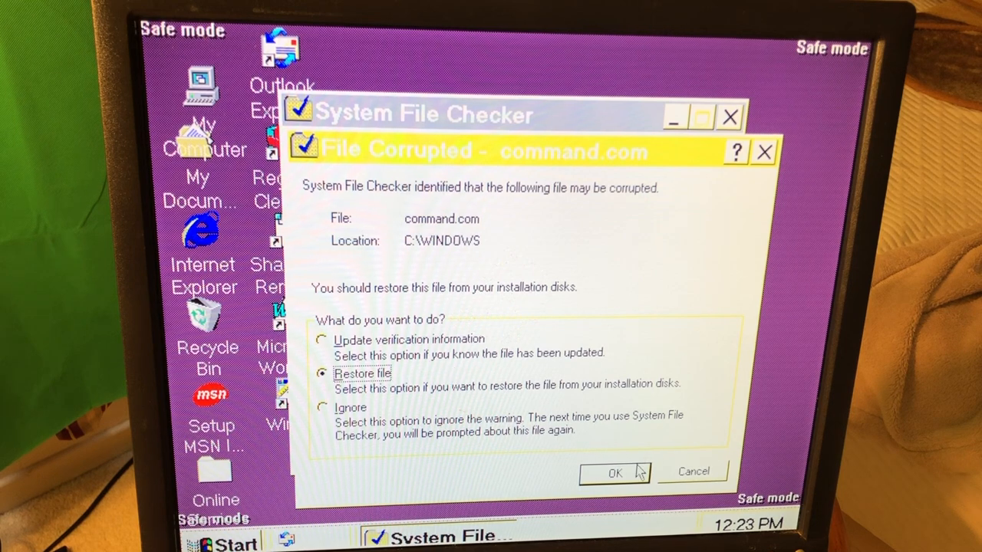
Confirm restoring command.com and begin entering the C:\W... source folder
click(614, 473)
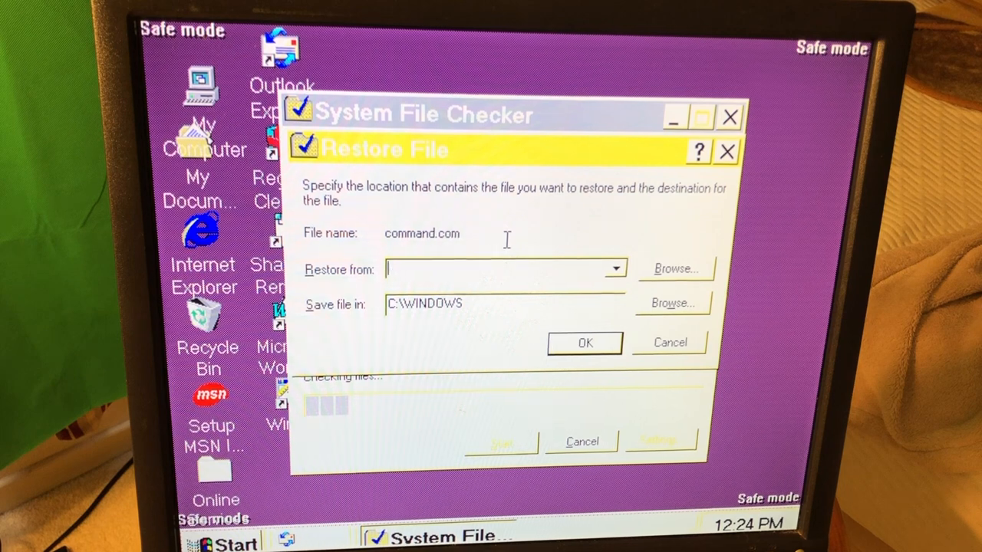
text(C:\W)
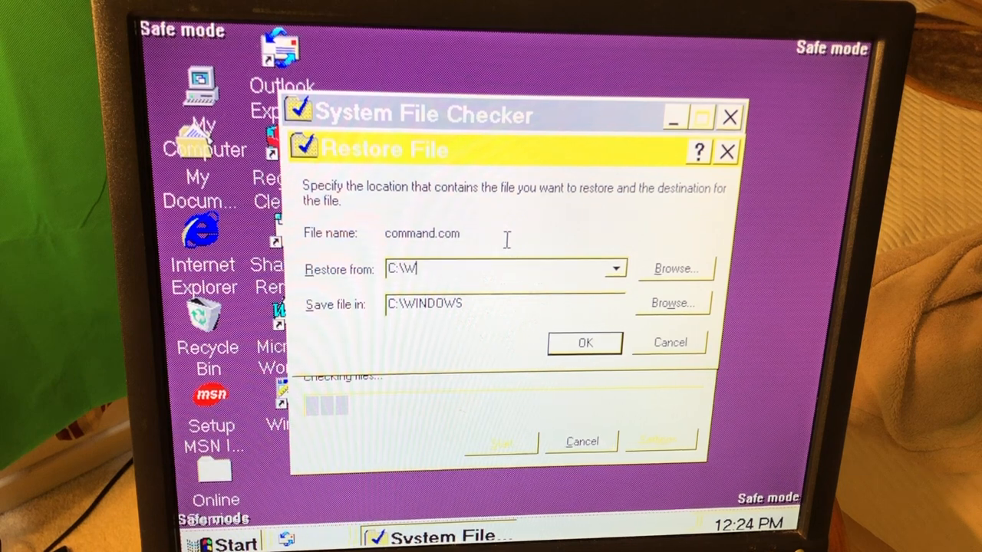